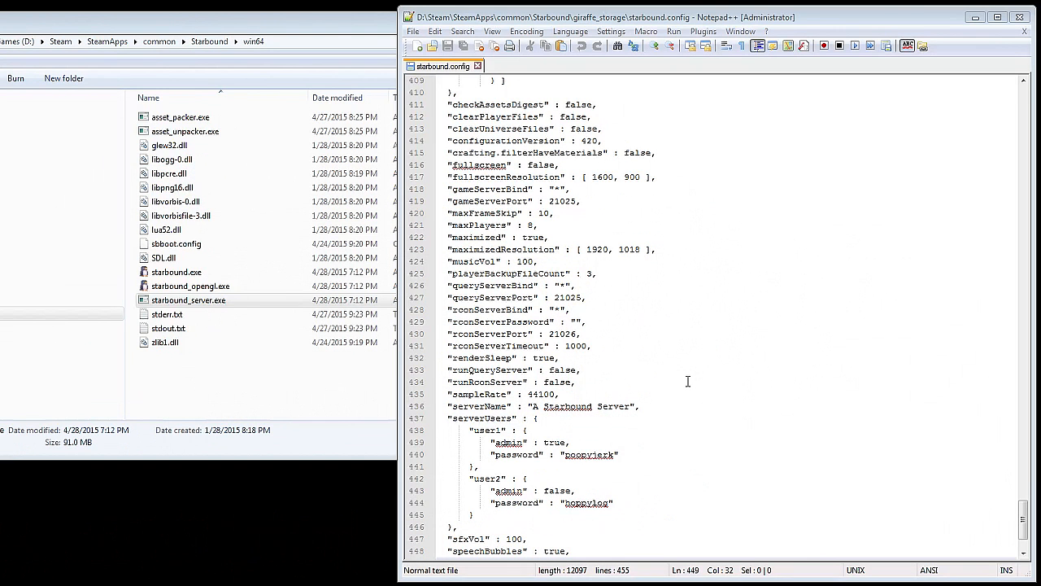
{"action": "mouse_move", "coordinate": [713, 364]}
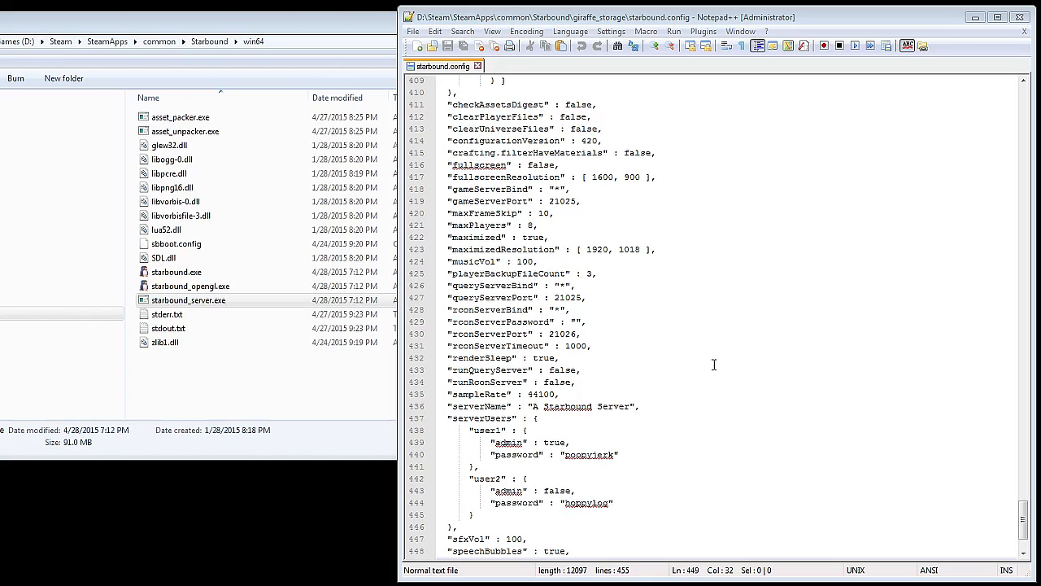
{"action": "mouse_move", "coordinate": [722, 366]}
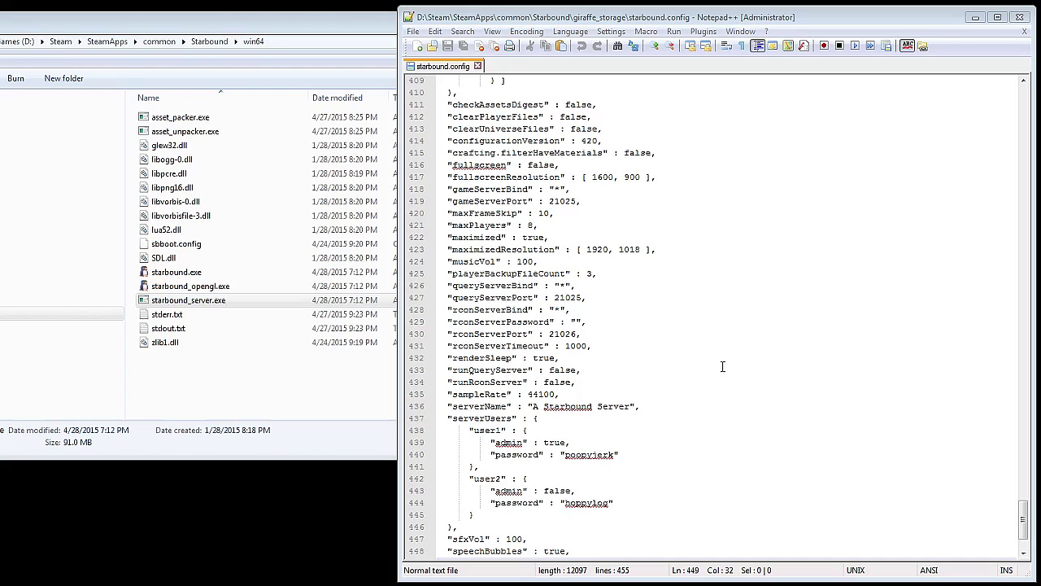
{"action": "mouse_move", "coordinate": [685, 313]}
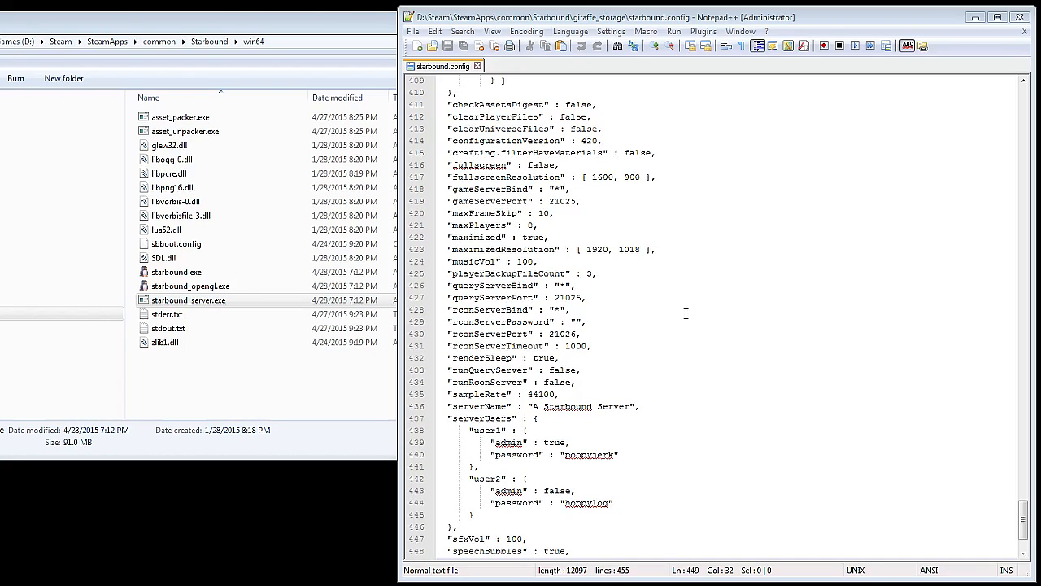
{"action": "mouse_move", "coordinate": [494, 418]}
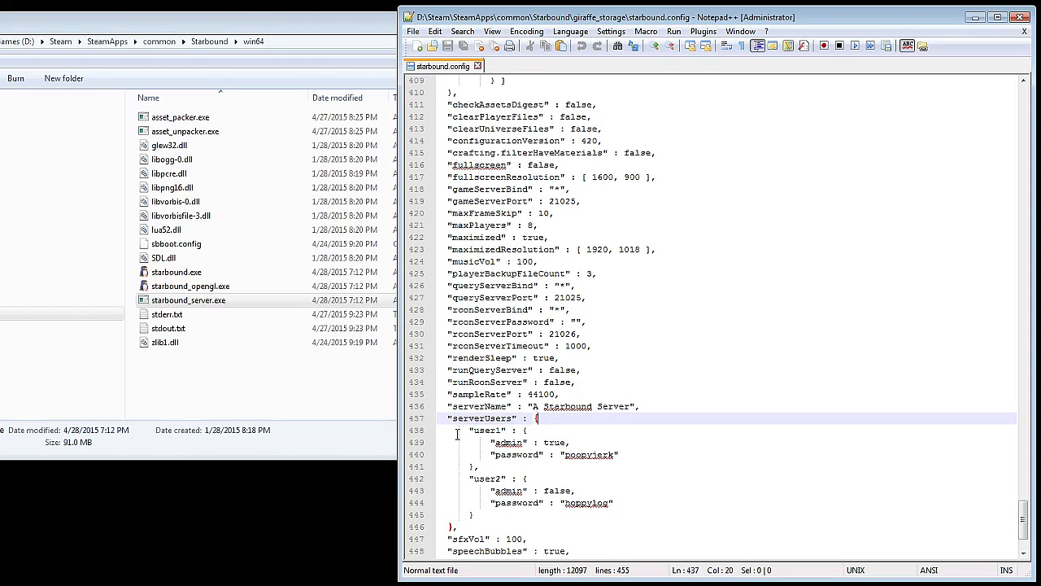
{"action": "mouse_move", "coordinate": [468, 434]}
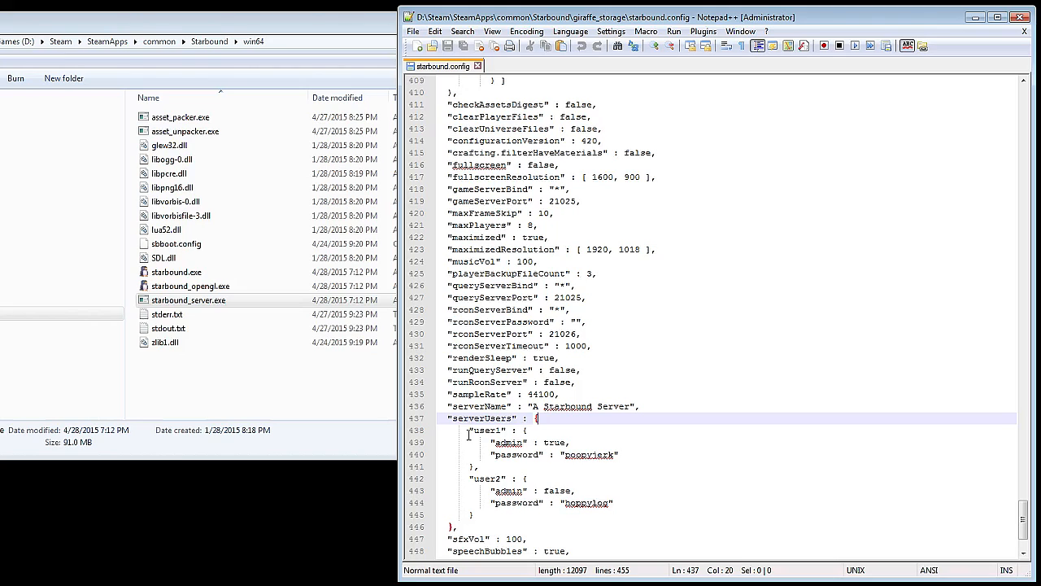
Scroll starbound.config to the top and select 'true' on the allowAnonymousConnections line.
{"action": "left_click", "coordinate": [467, 430]}
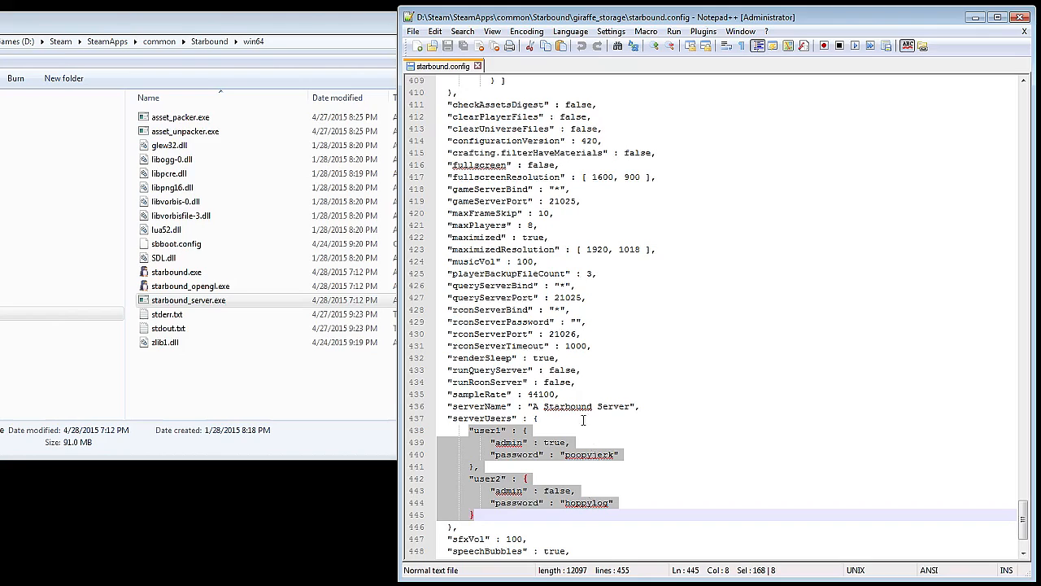
{"action": "mouse_move", "coordinate": [553, 297]}
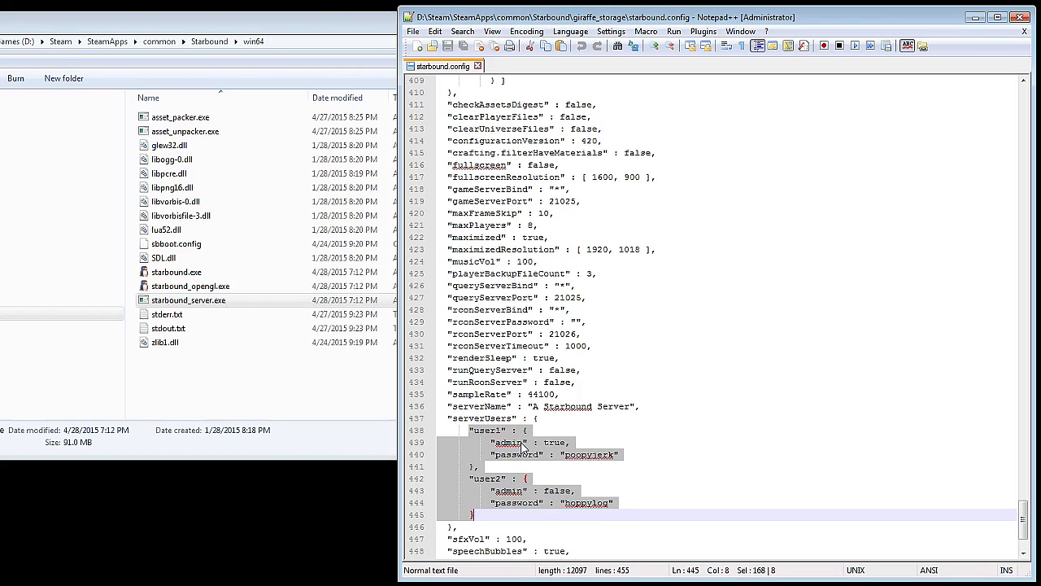
{"action": "mouse_move", "coordinate": [469, 285]}
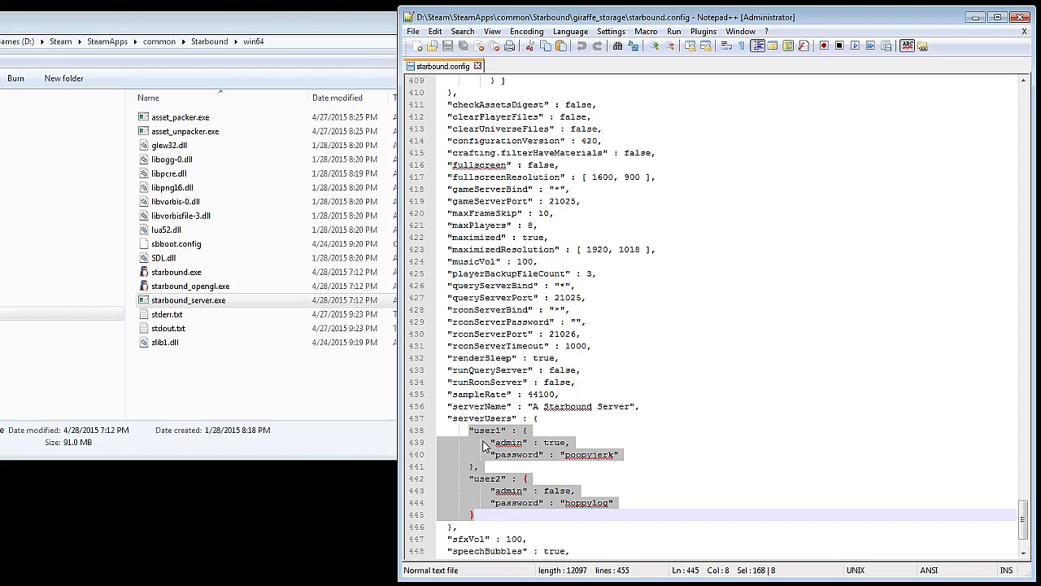
{"action": "mouse_move", "coordinate": [502, 458]}
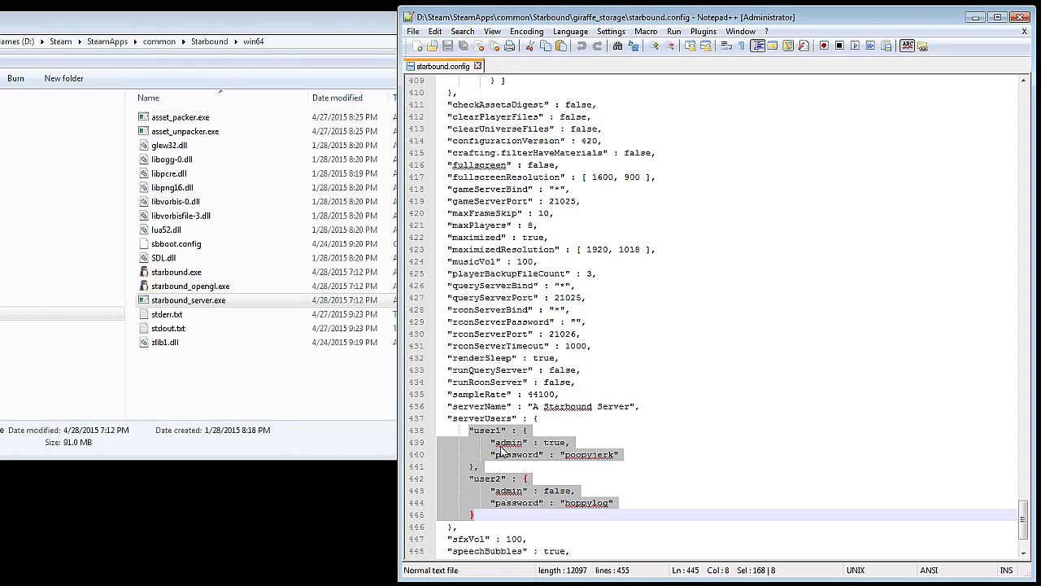
{"action": "mouse_move", "coordinate": [502, 503]}
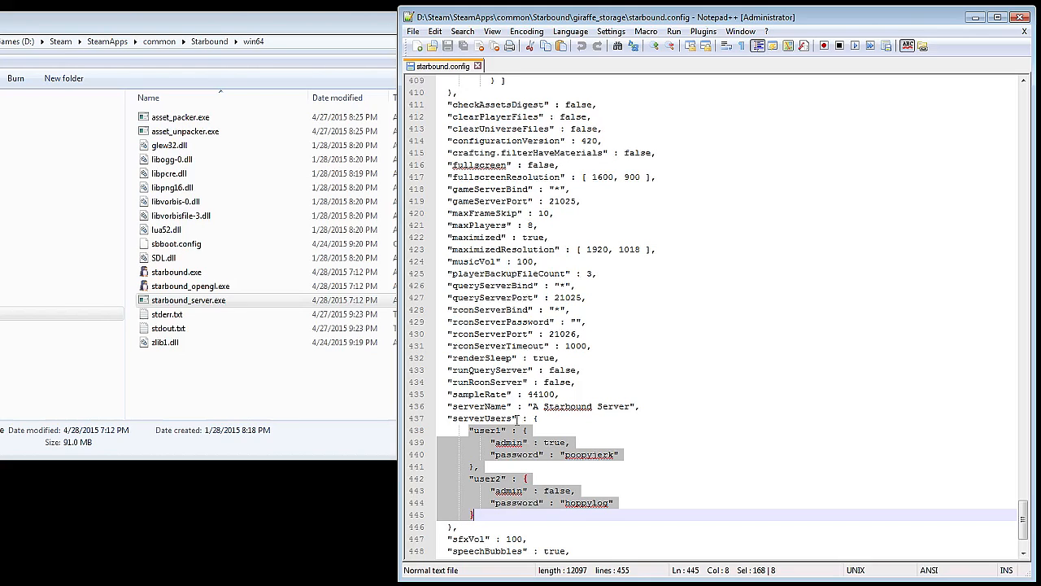
{"action": "mouse_move", "coordinate": [564, 455]}
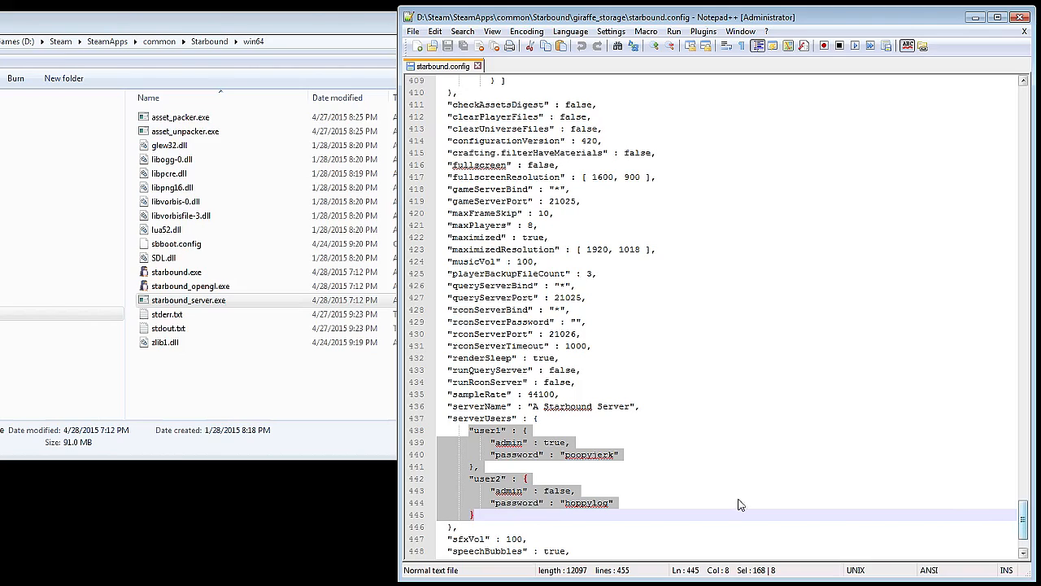
{"action": "left_click", "coordinate": [472, 479]}
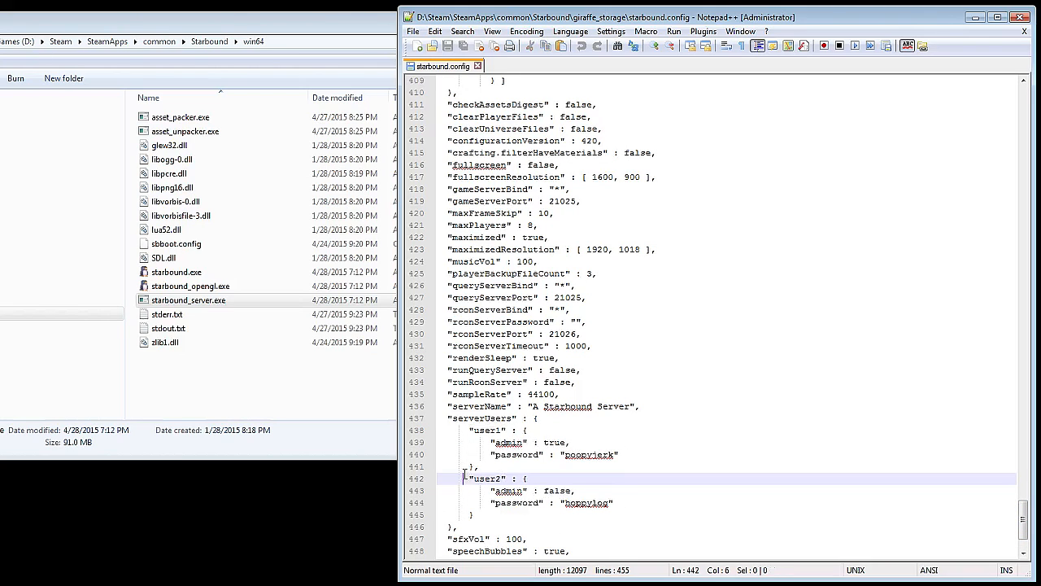
{"action": "left_click_drag", "start_coordinate": [497, 491], "coordinate": [475, 514]}
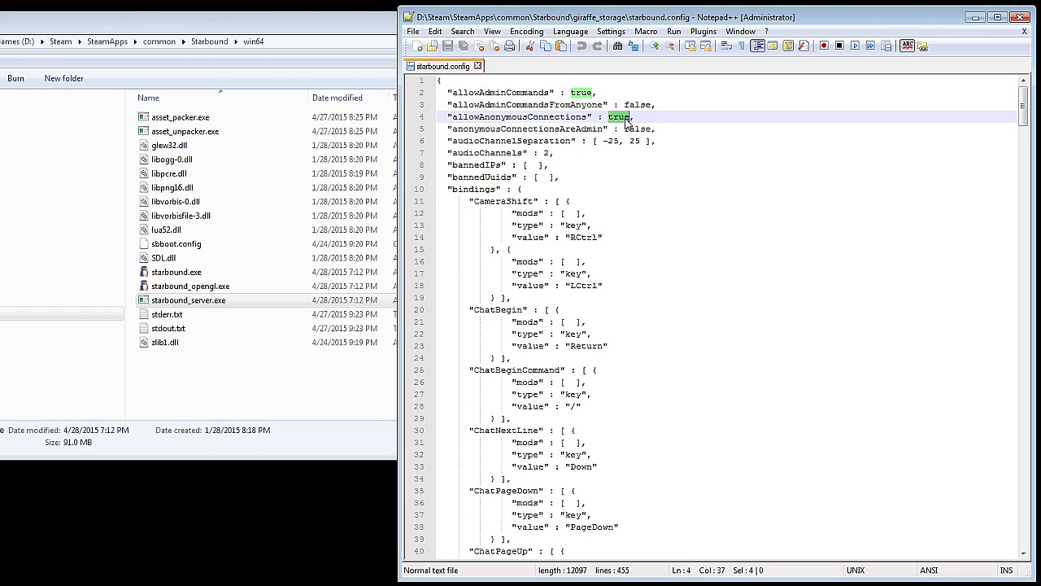
Replace the selected 'true' with 'false' for allowAnonymousConnections.
{"action": "type", "text": "false"}
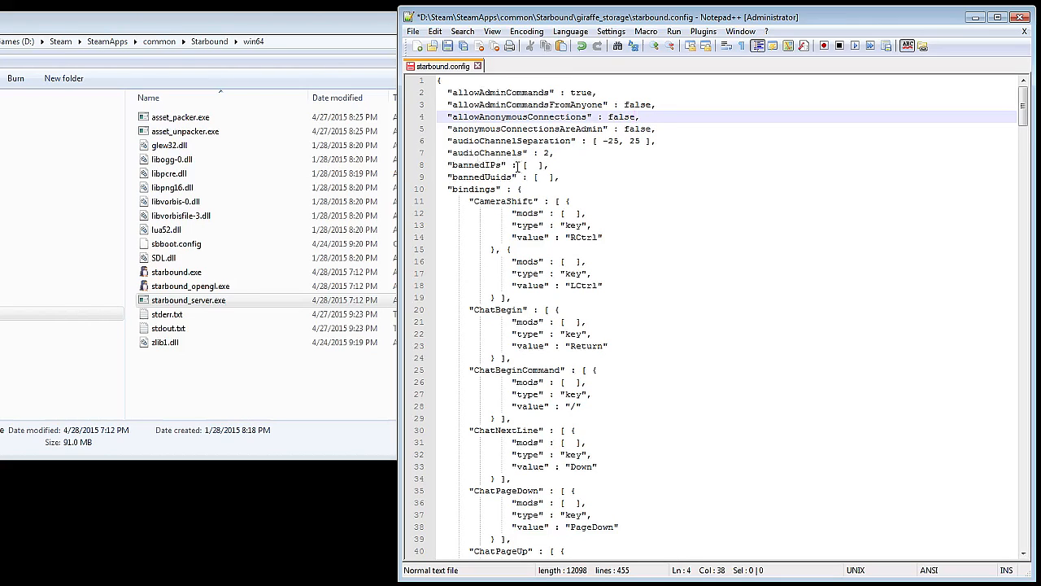
{"action": "mouse_move", "coordinate": [532, 195]}
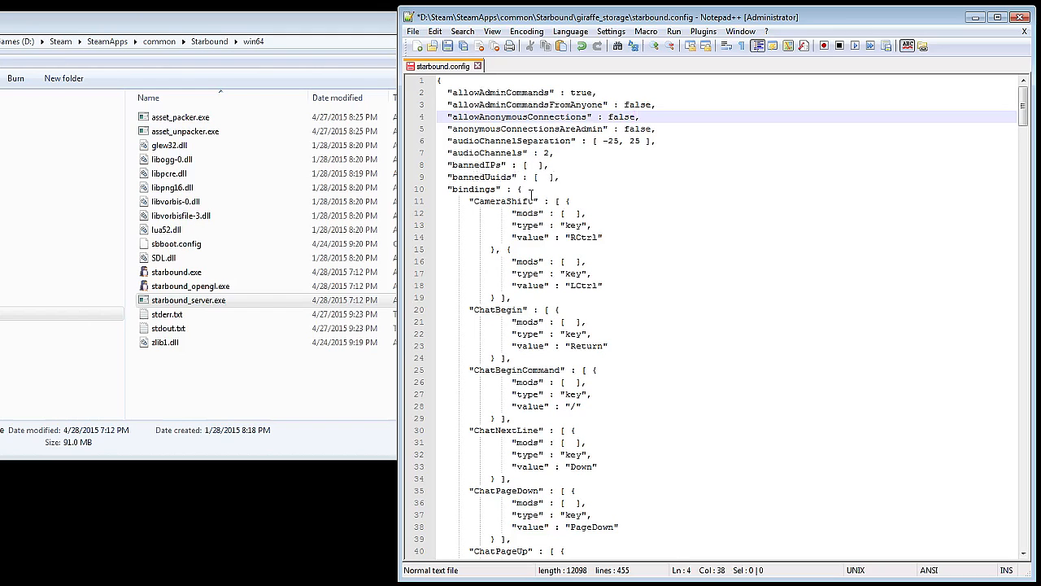
Scroll through the key bindings in starbound.config and bring the win64 Explorer window forward.
{"action": "scroll", "scroll_direction": "down", "scroll_amount": 3}
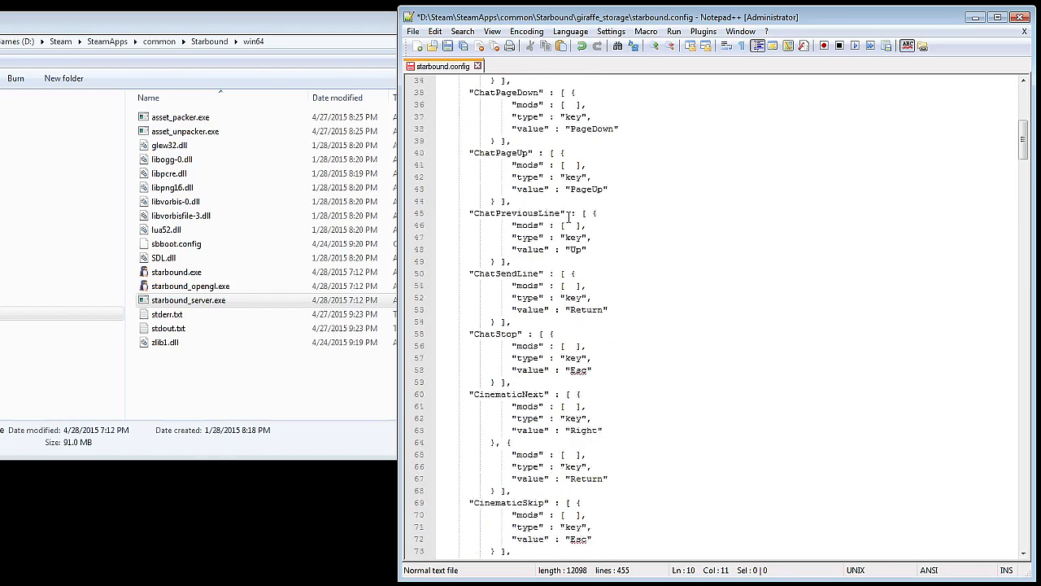
{"action": "scroll", "scroll_direction": "down", "scroll_amount": 3}
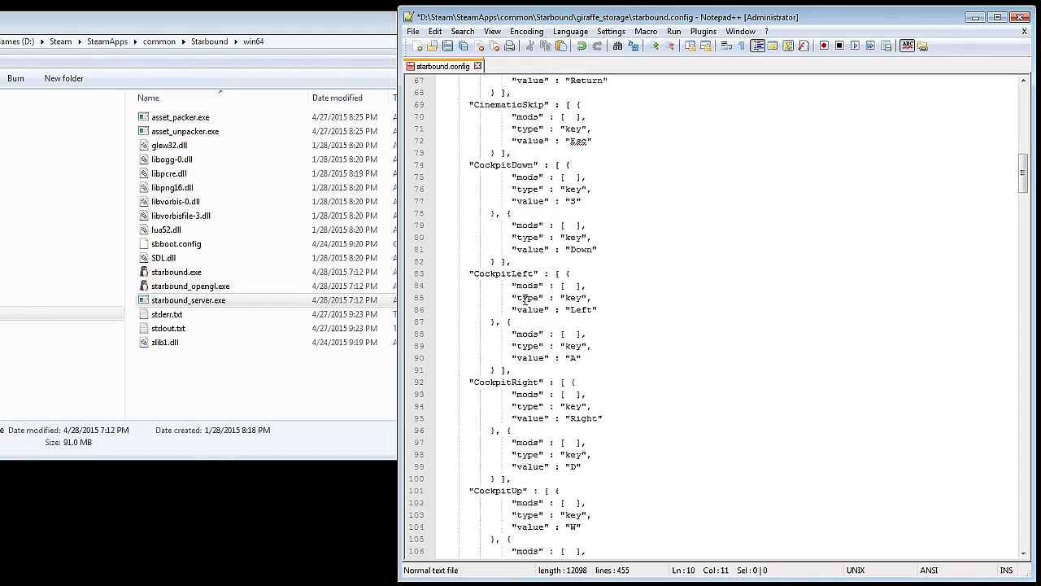
{"action": "scroll", "scroll_direction": "down", "scroll_amount": 3}
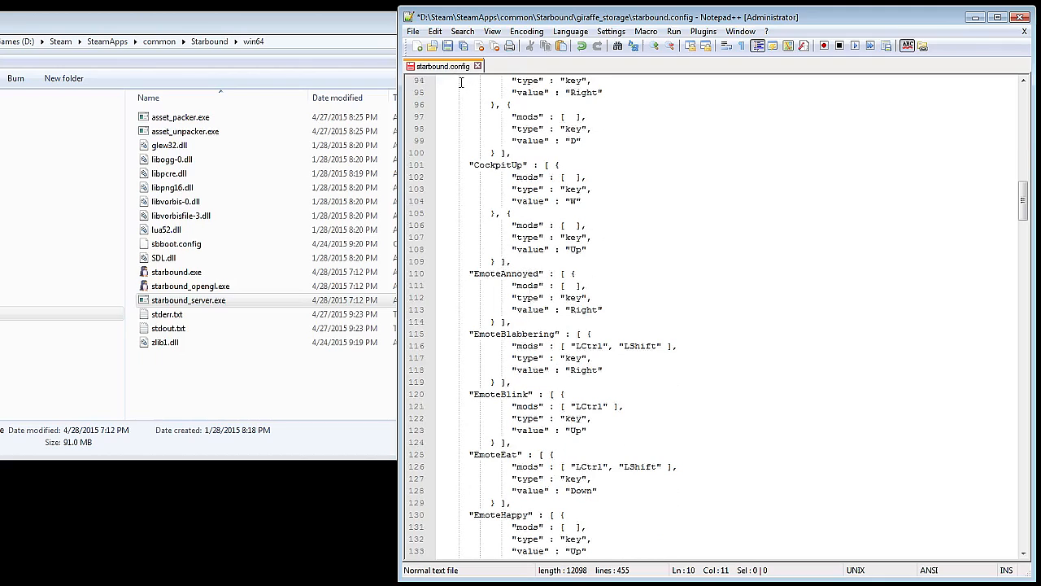
{"action": "right_click", "coordinate": [444, 66]}
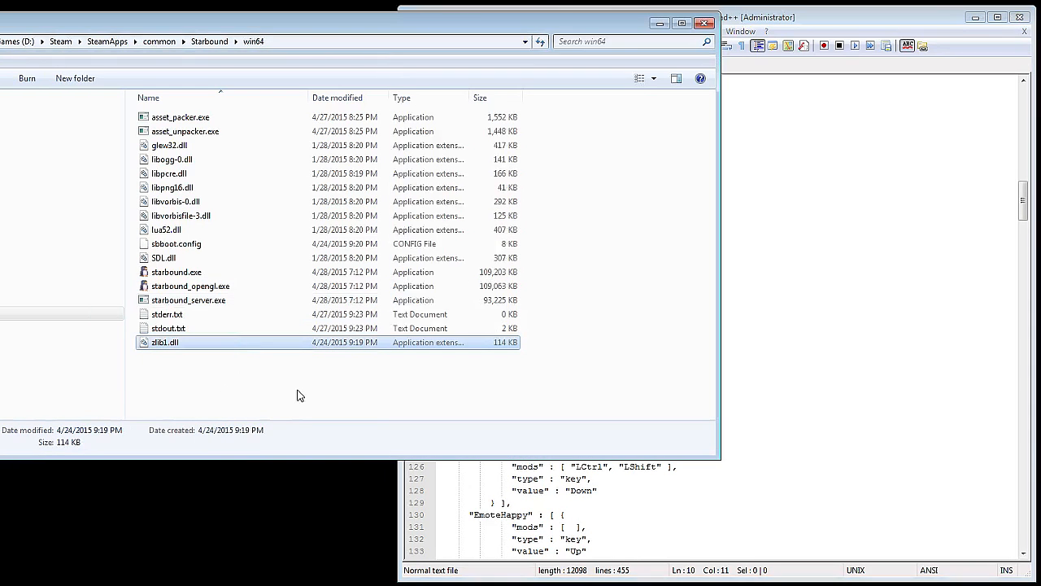
{"action": "mouse_move", "coordinate": [302, 385]}
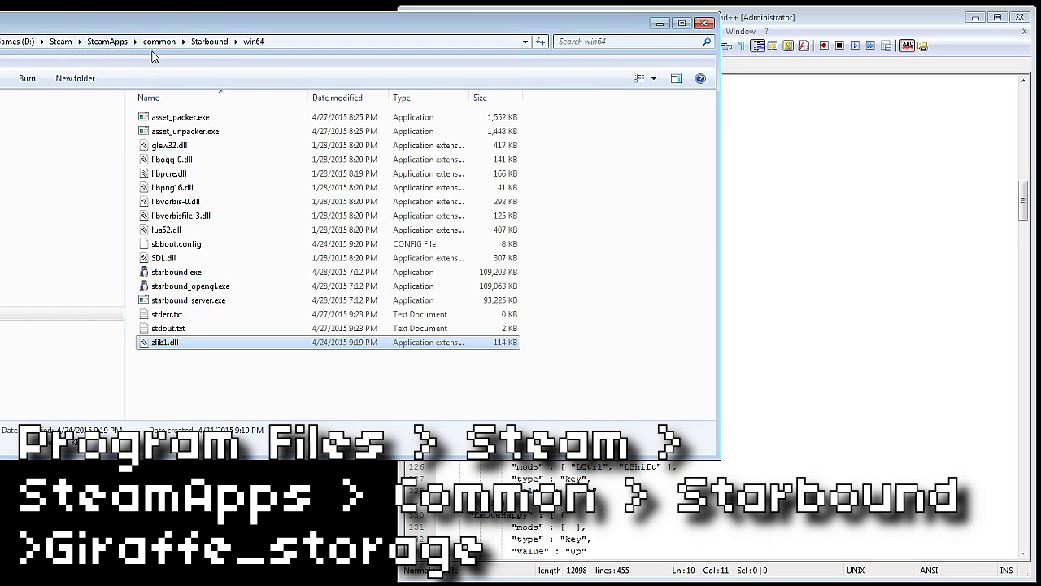
{"action": "mouse_move", "coordinate": [214, 52]}
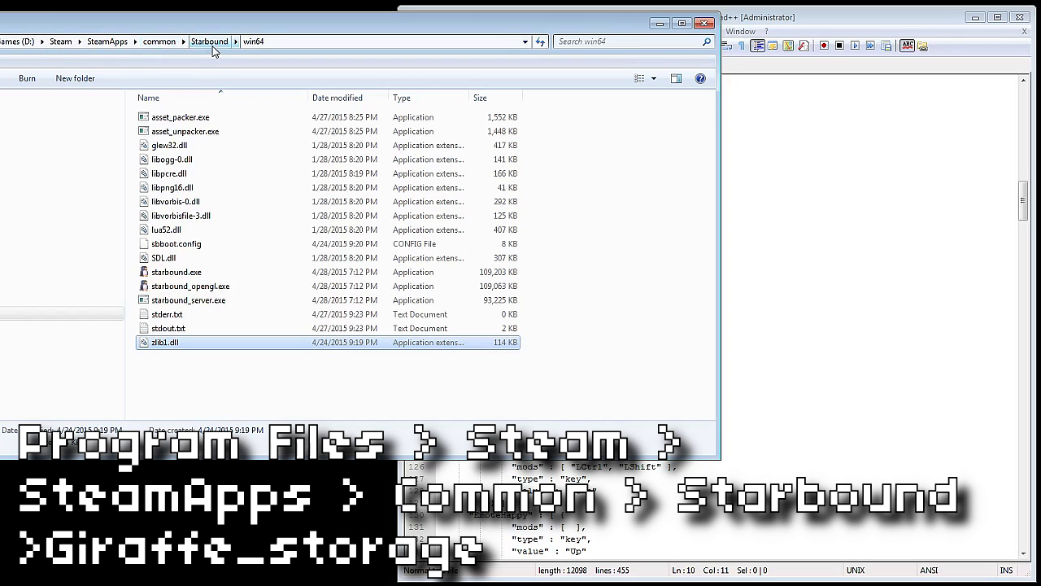
Go up to the main Starbound folder and open the win32 folder.
{"action": "left_click", "coordinate": [208, 42]}
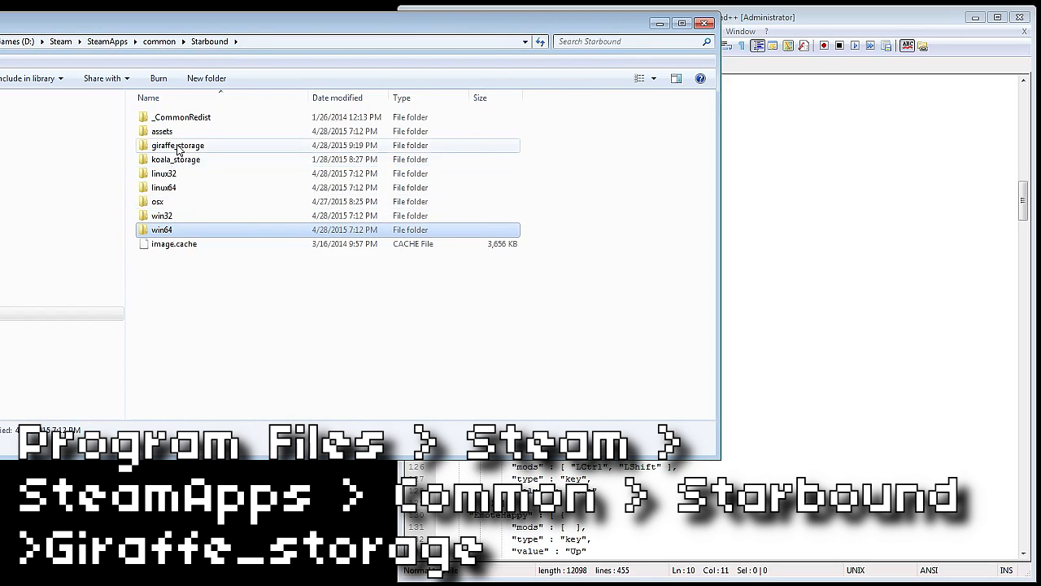
{"action": "double_click", "coordinate": [177, 145]}
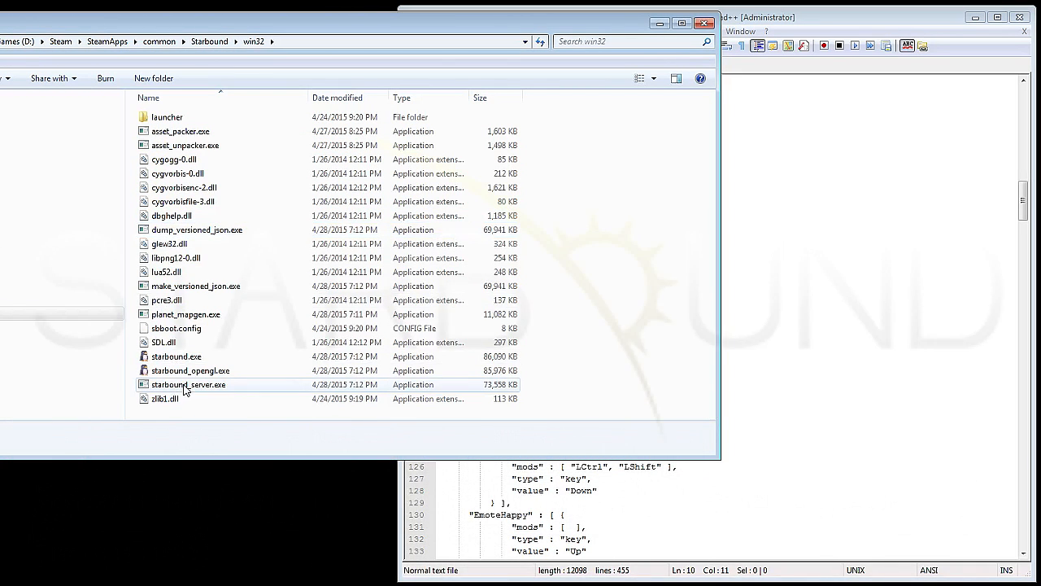
{"action": "double_click", "coordinate": [176, 357]}
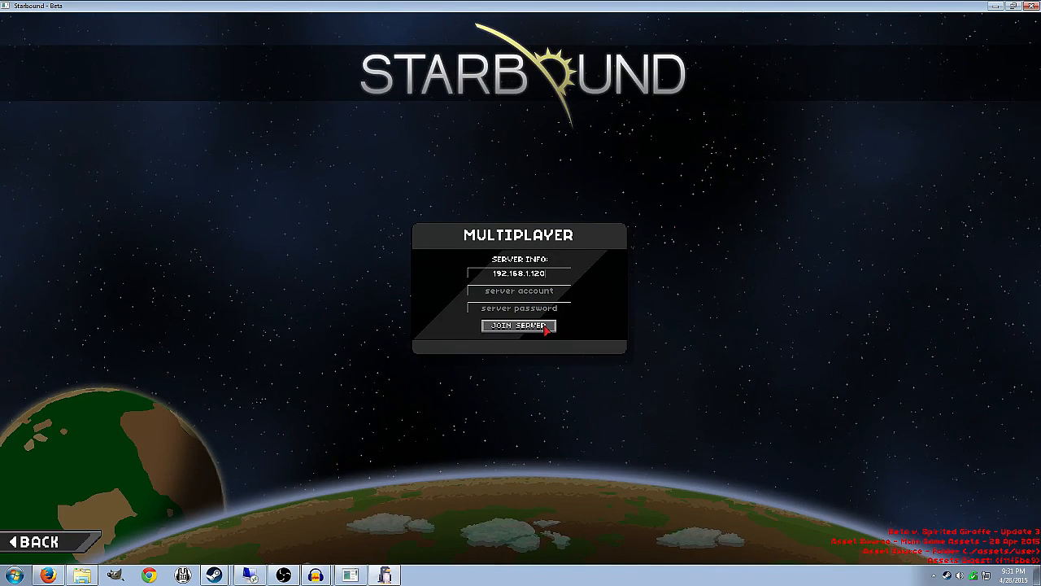
{"action": "left_click", "coordinate": [518, 326]}
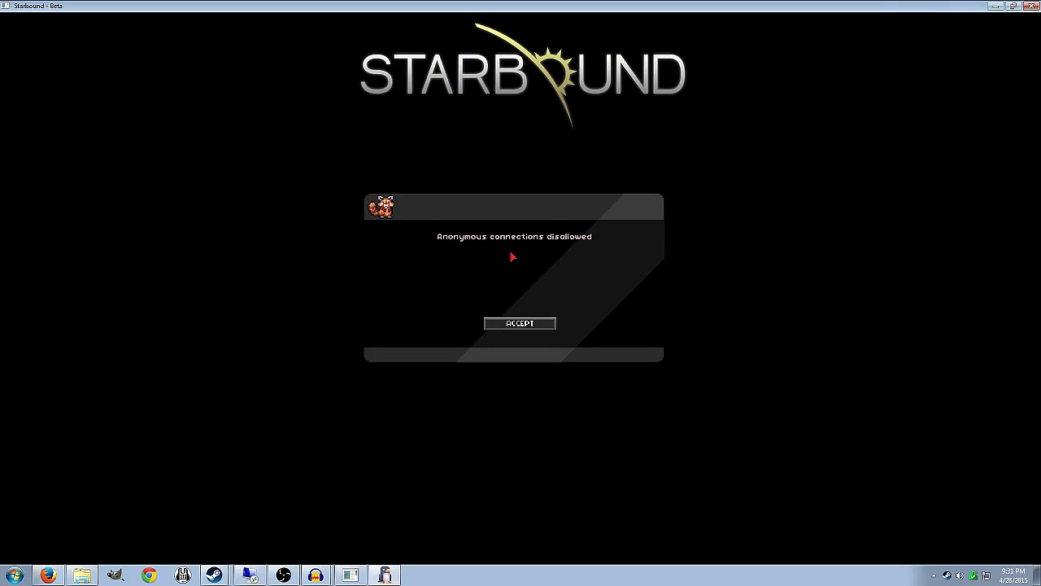
{"action": "left_click", "coordinate": [519, 323]}
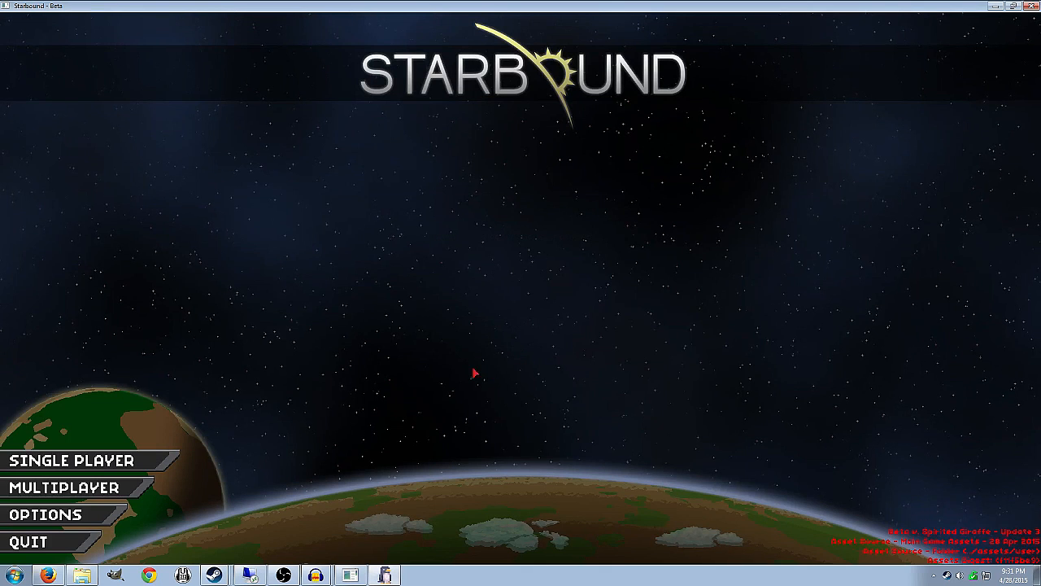
{"action": "left_click", "coordinate": [73, 460]}
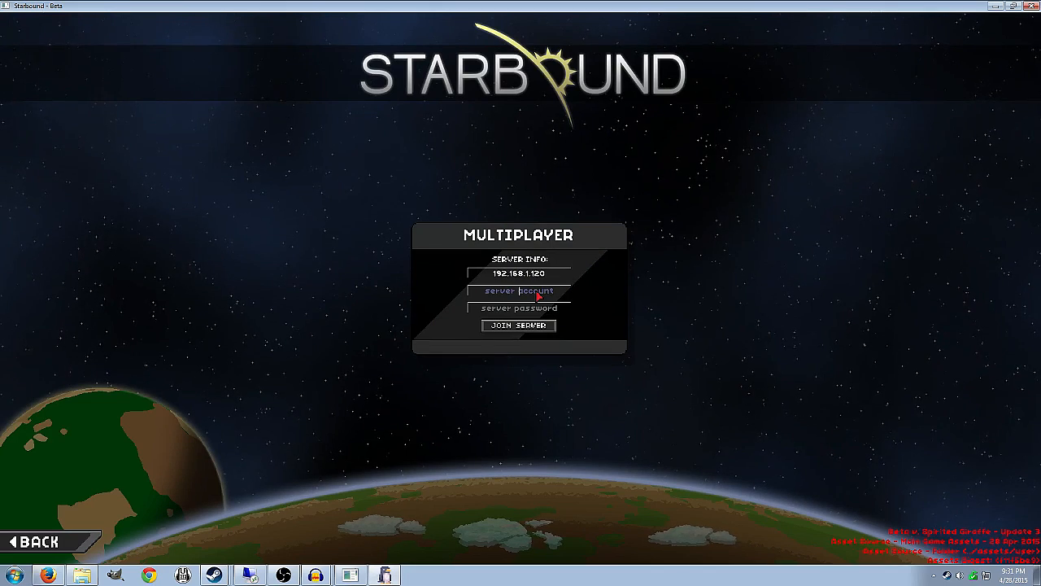
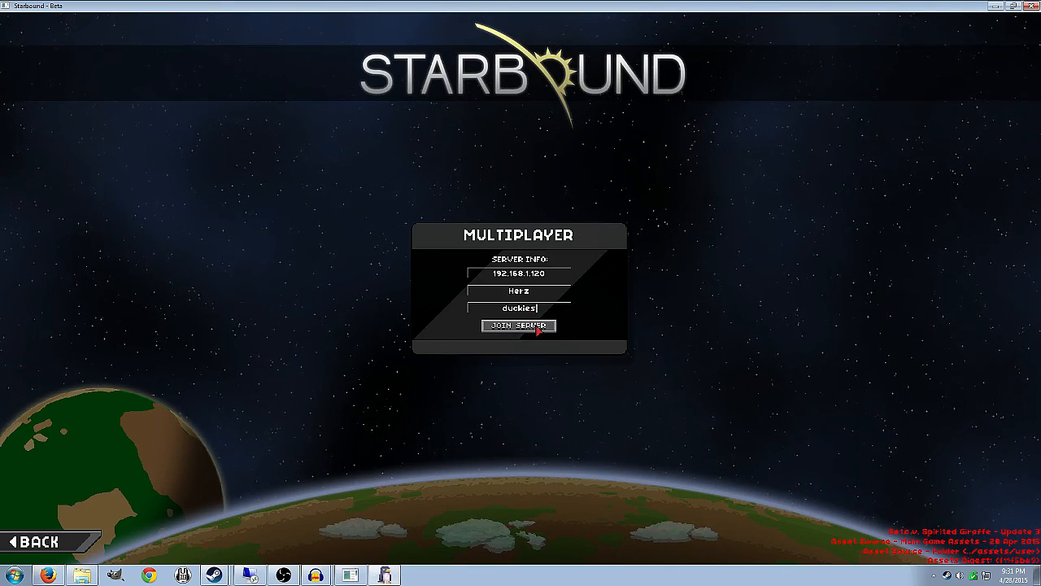
{"action": "left_click", "coordinate": [517, 326]}
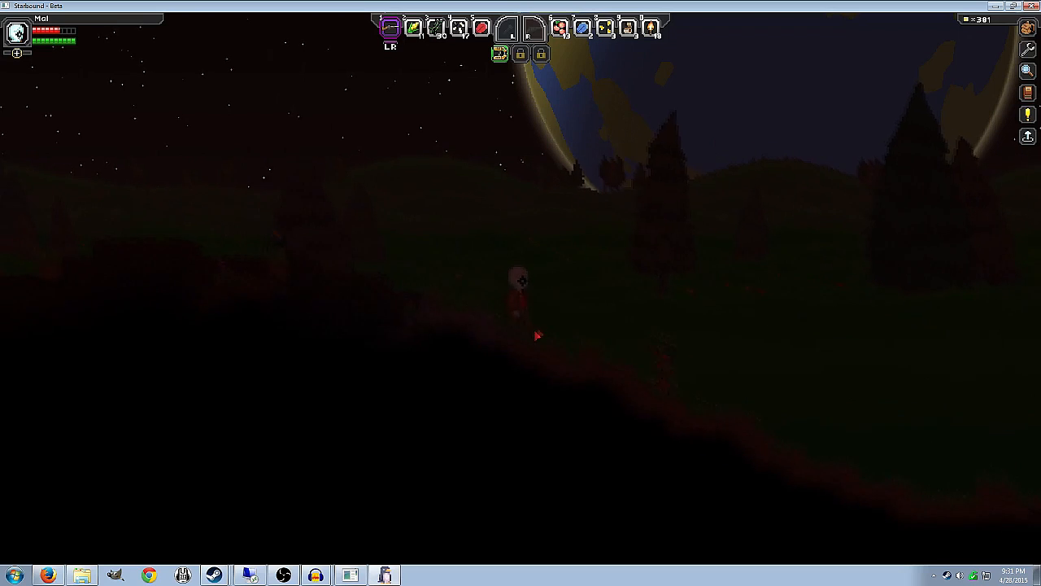
Send the /admin chat command and bring the Starbound launcher forward.
{"action": "key", "text": "Enter"}
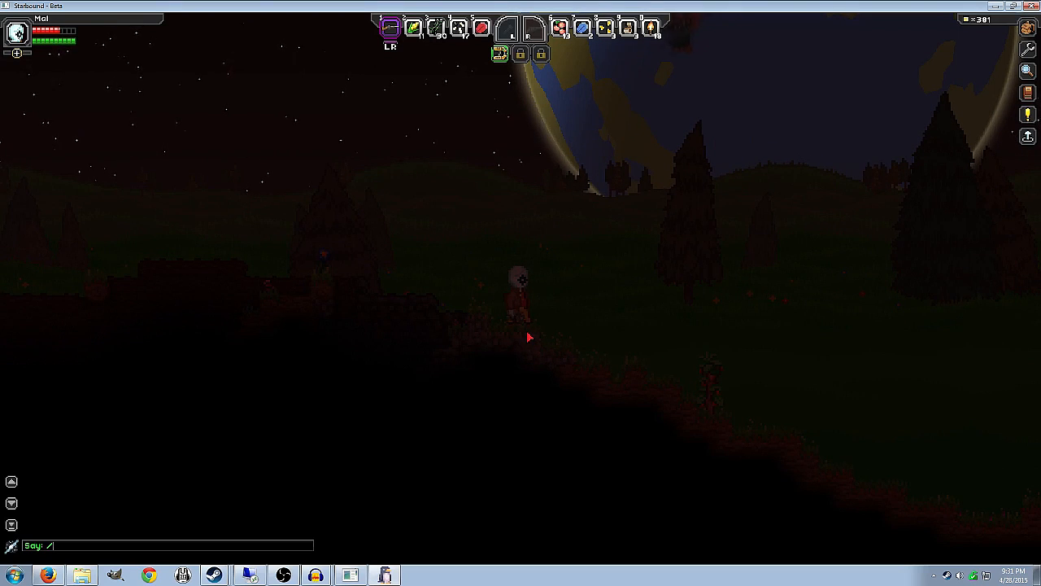
{"action": "type", "text": "/admin"}
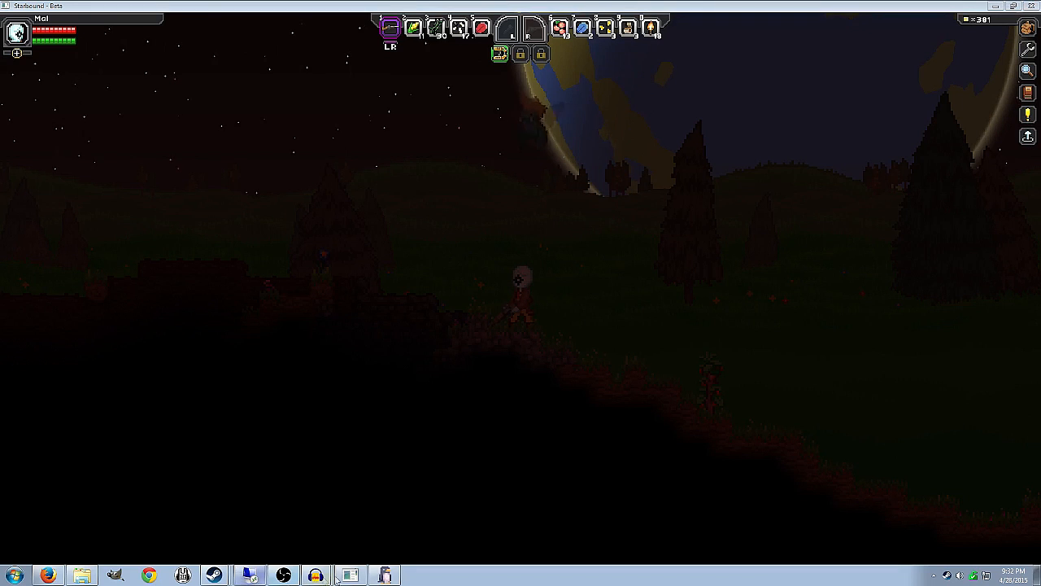
{"action": "left_click", "coordinate": [350, 573]}
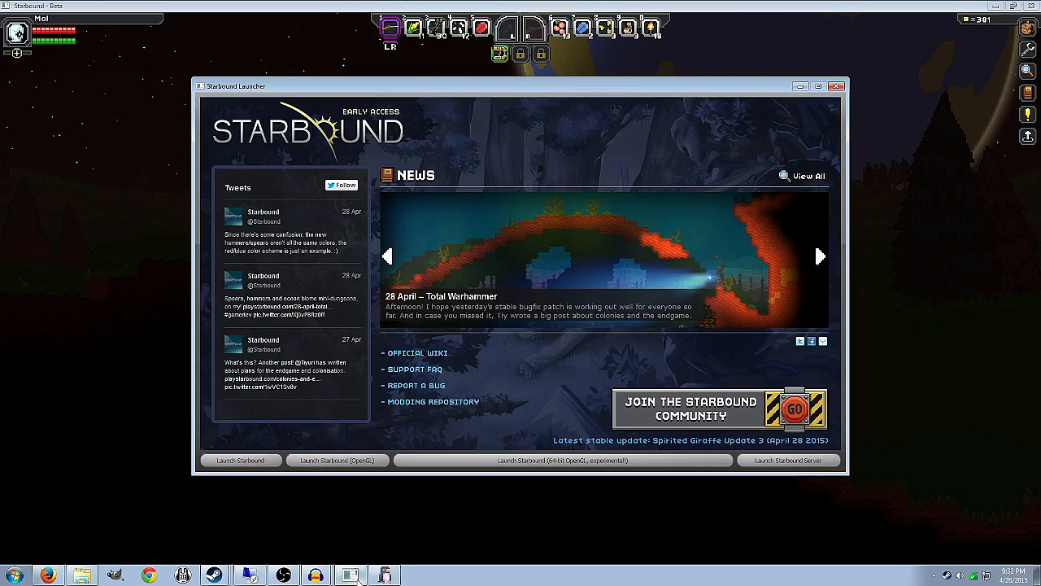